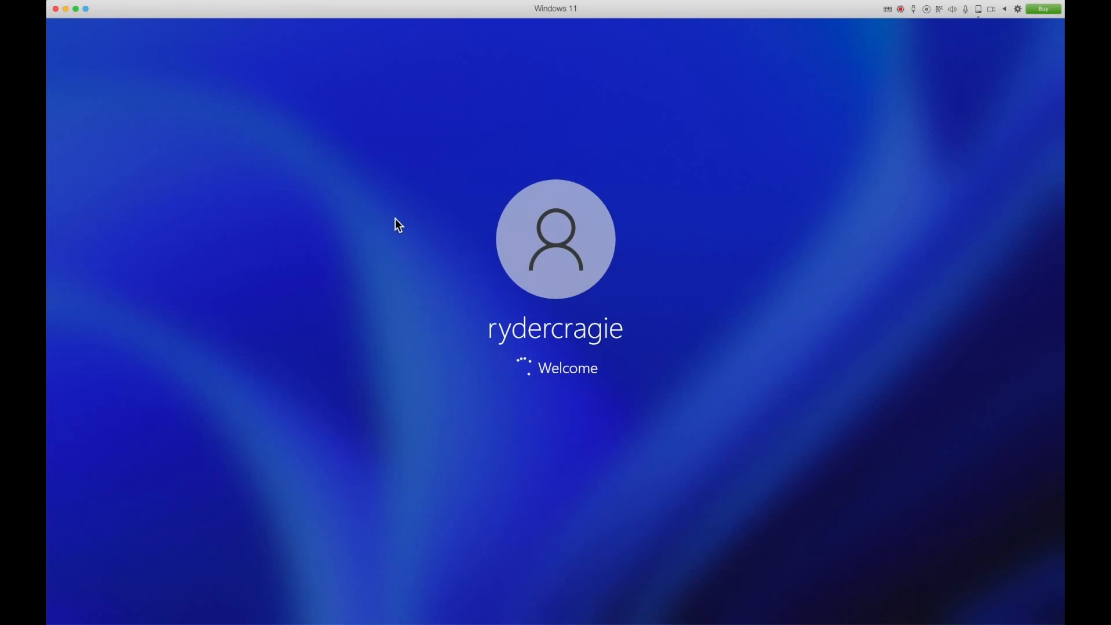
View the drives under This PC in File Explorer, then dismiss the Activate Windows notice in activation settings
{"action": "left_click", "coordinate": [473, 609]}
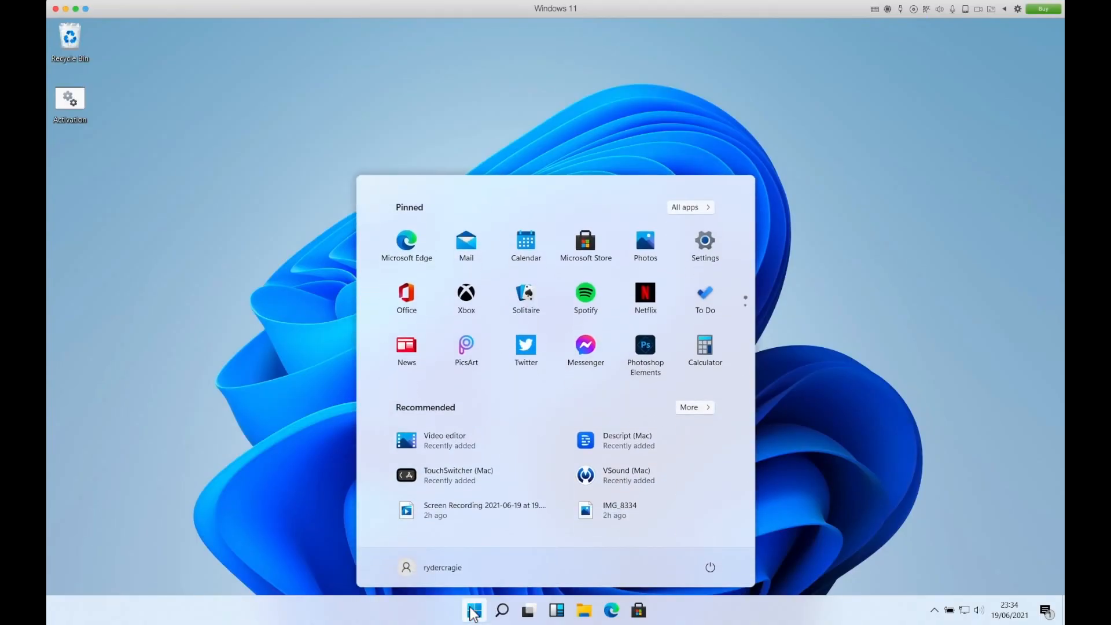
{"action": "left_click", "coordinate": [501, 609]}
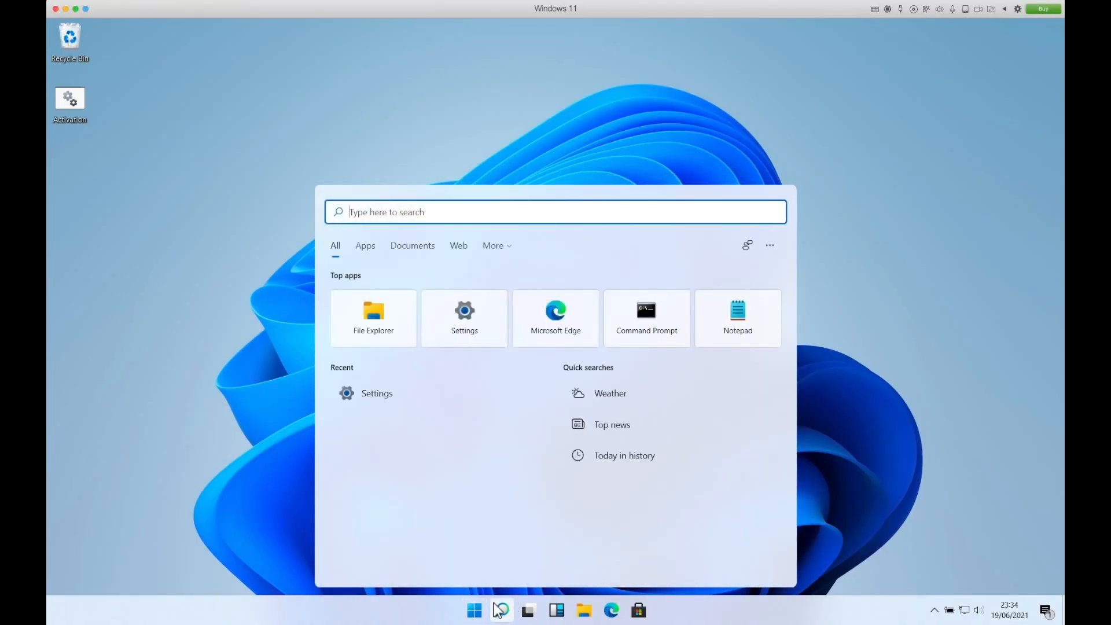
{"action": "left_click", "coordinate": [373, 319]}
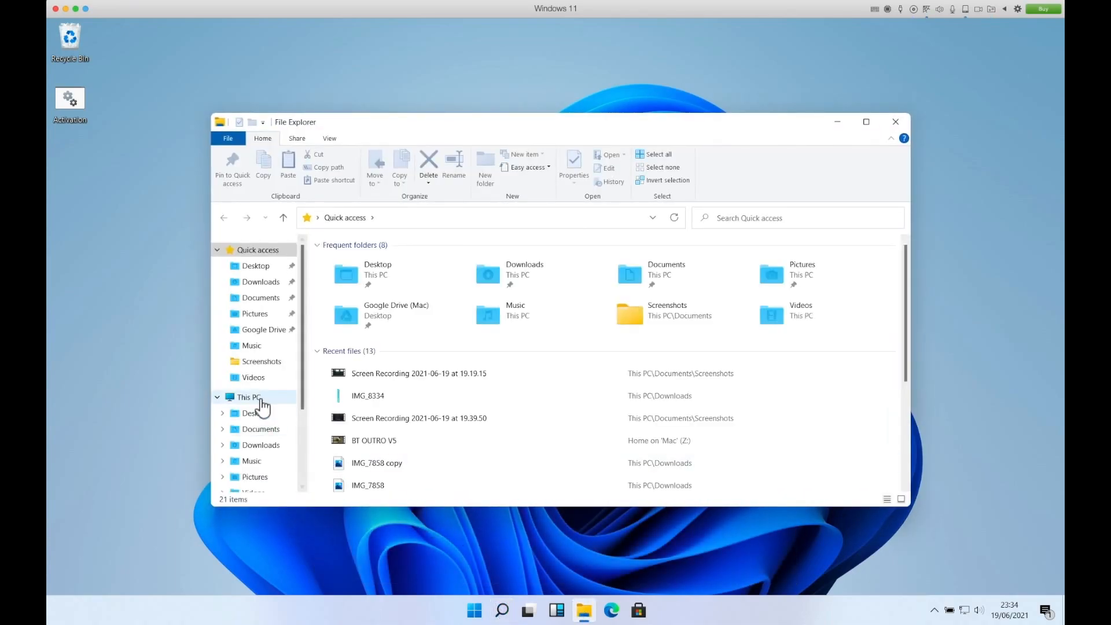
{"action": "left_click", "coordinate": [248, 397]}
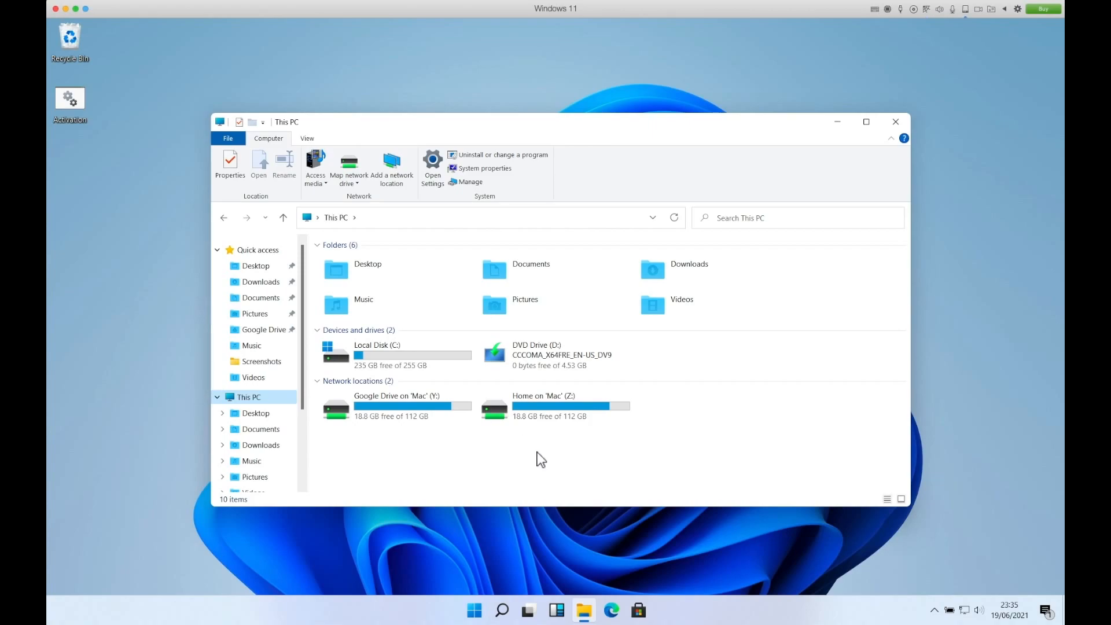
{"action": "mouse_move", "coordinate": [439, 391]}
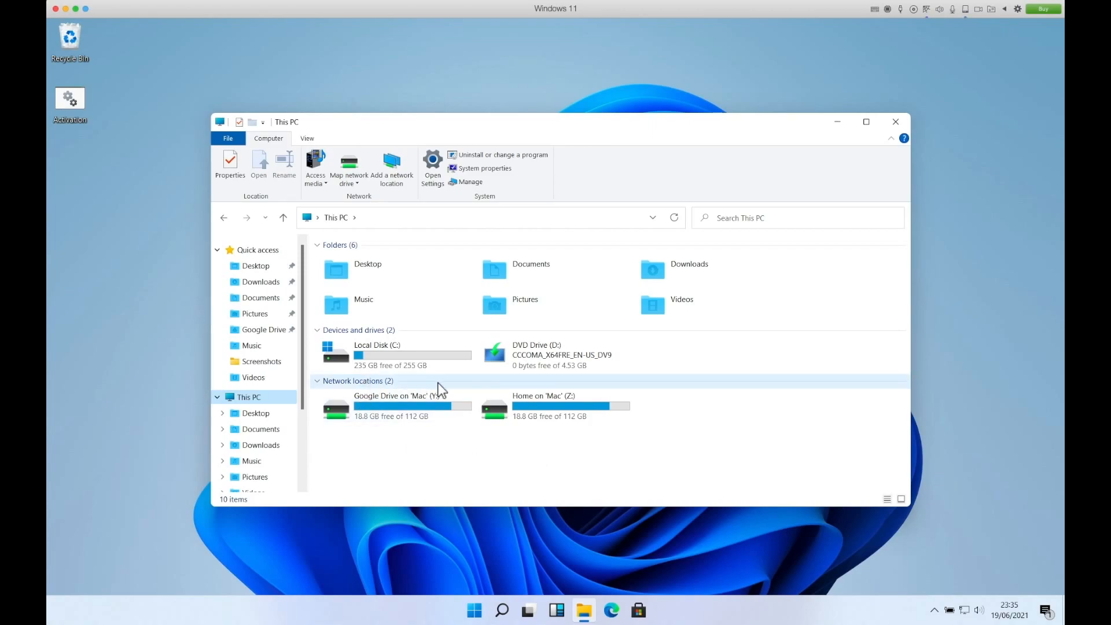
{"action": "left_click", "coordinate": [837, 121]}
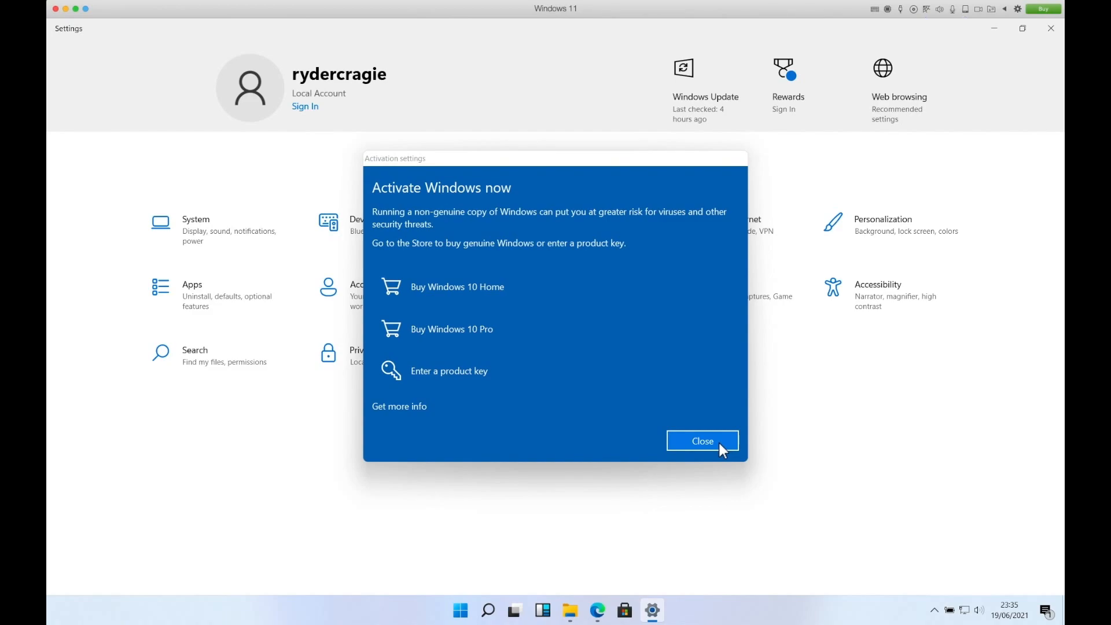
{"action": "left_click", "coordinate": [701, 441]}
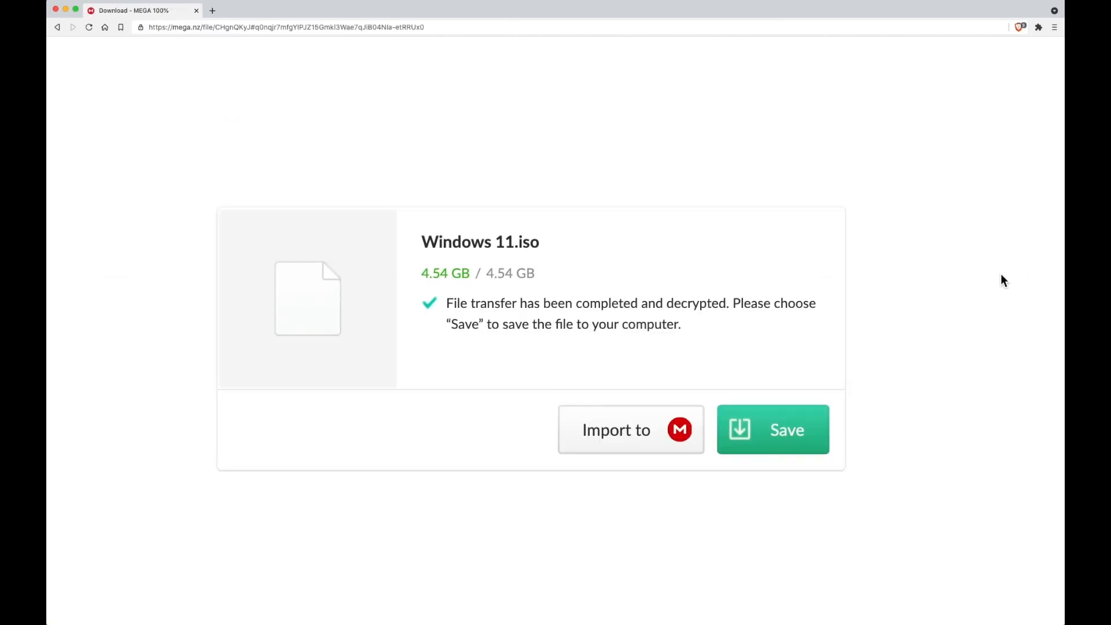
{"action": "mouse_move", "coordinate": [885, 361]}
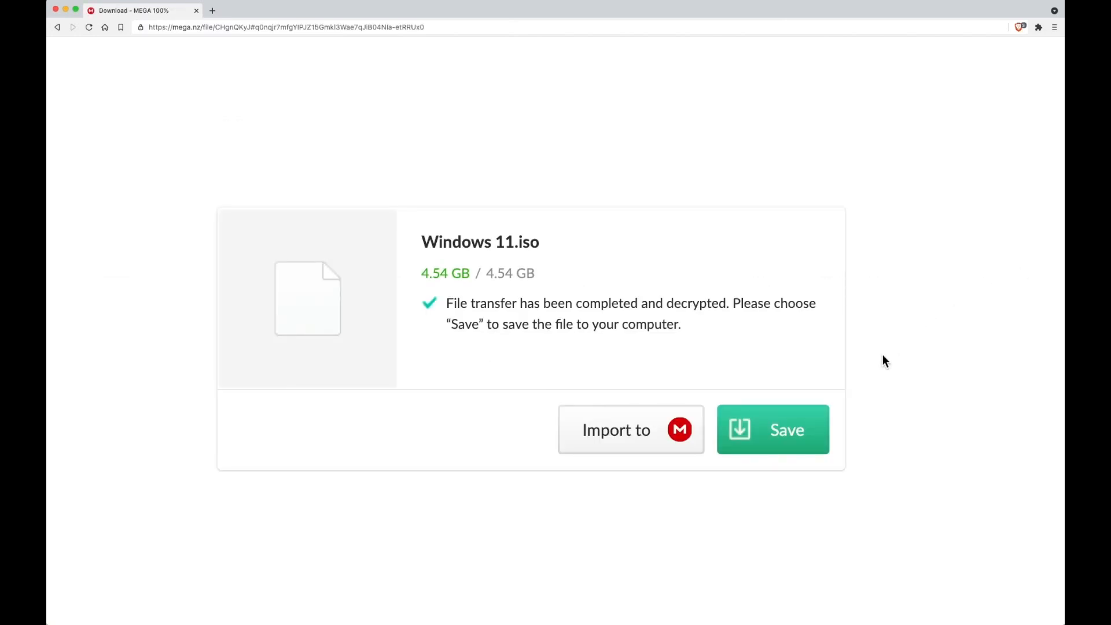
Save the completed Windows 11.iso download from MEGA to the Mac
{"action": "left_click", "coordinate": [772, 429]}
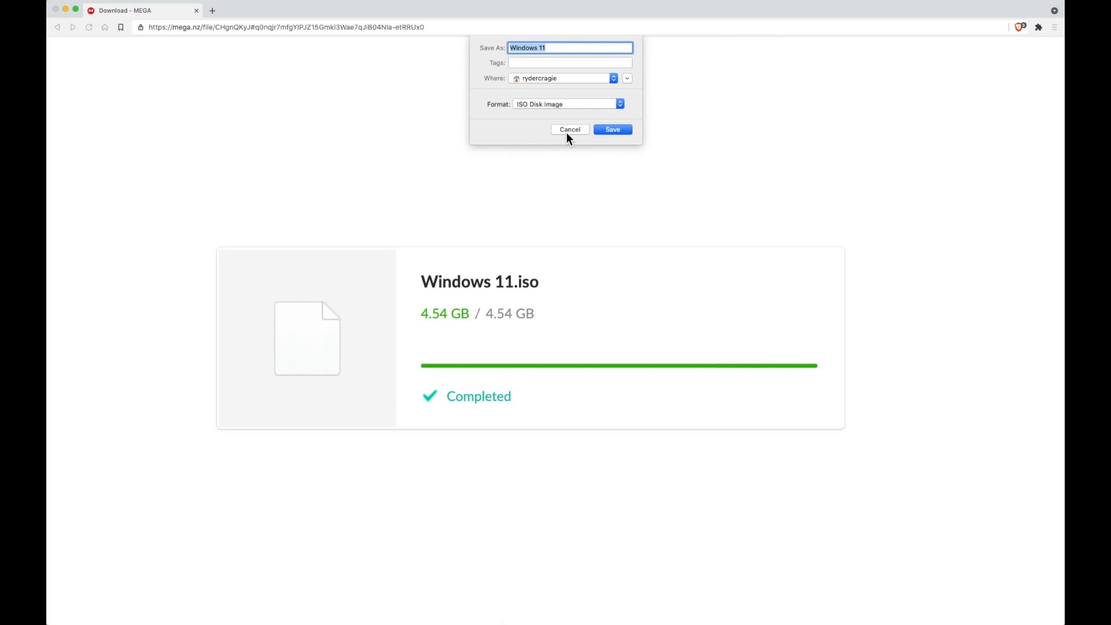
{"action": "left_click", "coordinate": [611, 129]}
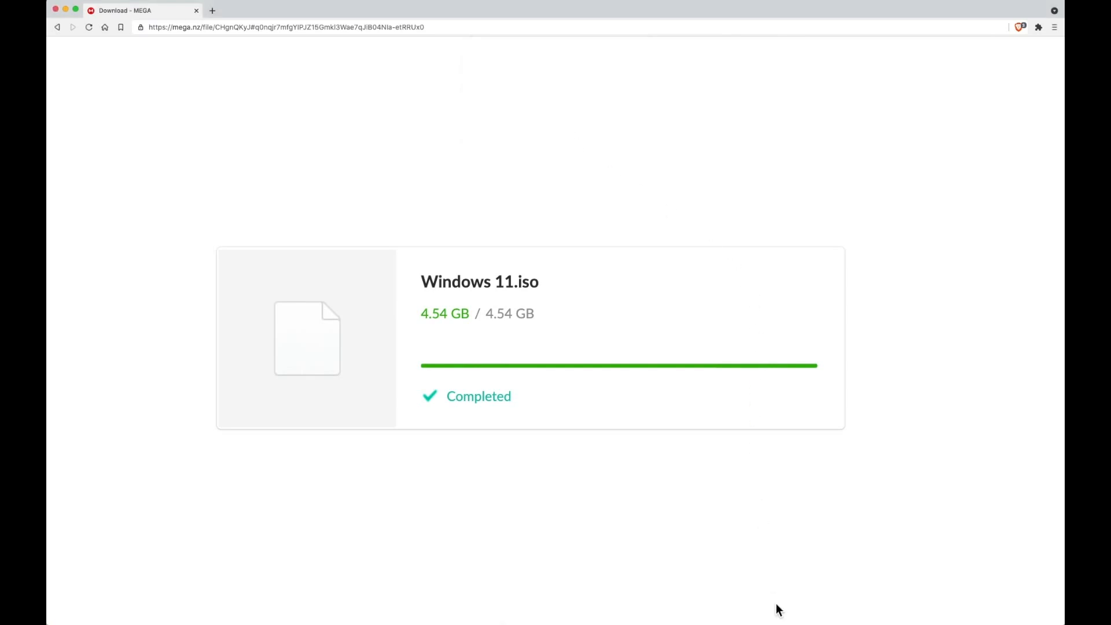
{"action": "left_click", "coordinate": [868, 607]}
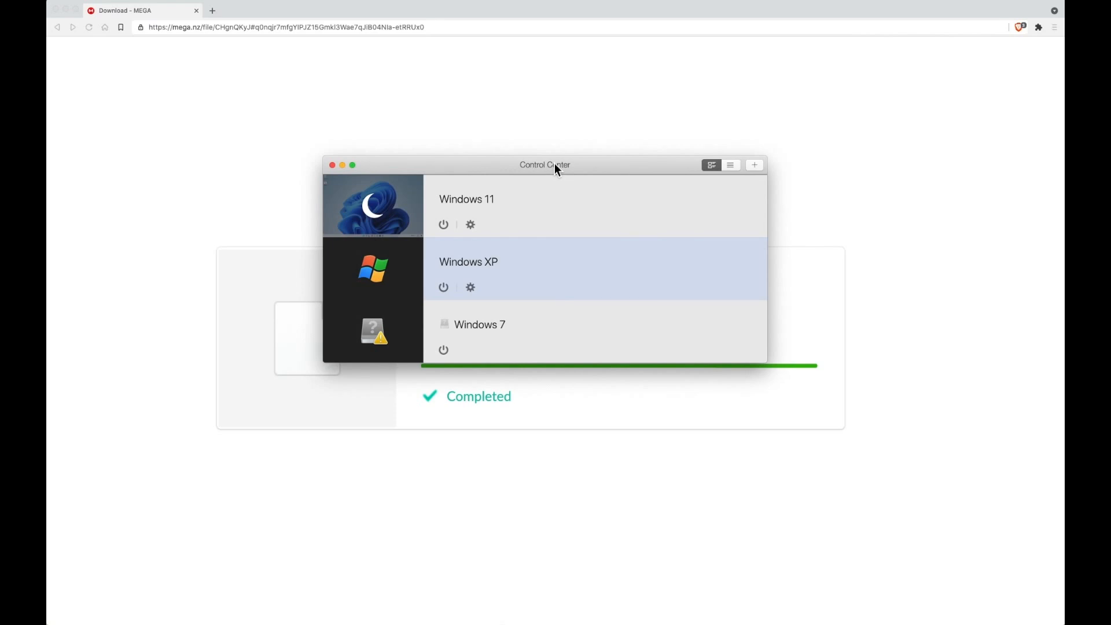
{"action": "mouse_move", "coordinate": [615, 170]}
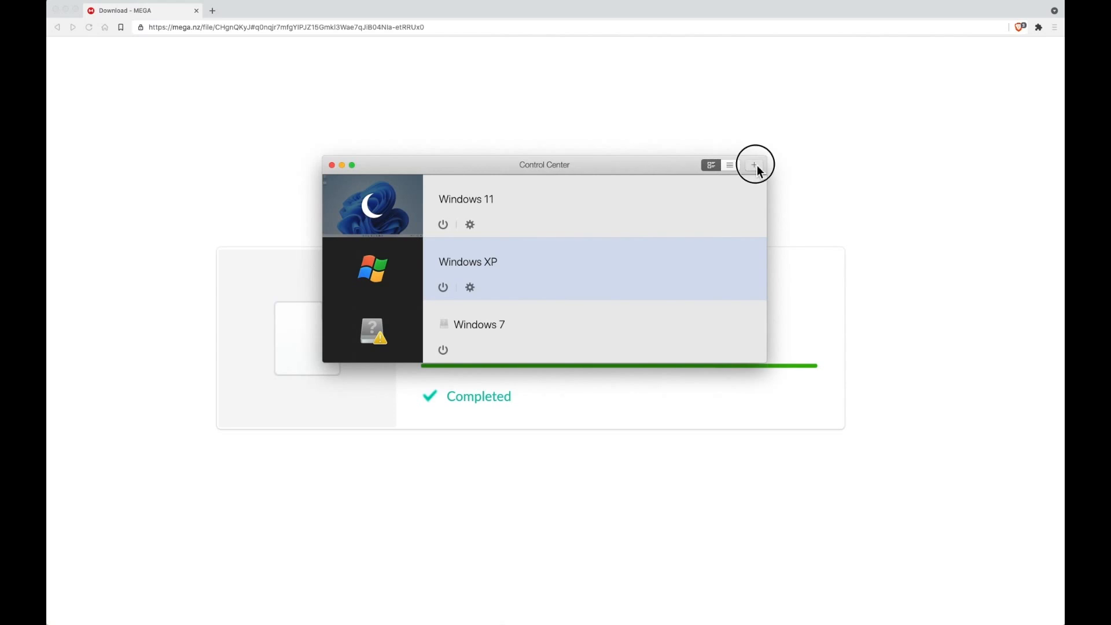
Start a new virtual machine using 'Install Windows or another OS from a DVD or image file'
{"action": "left_click", "coordinate": [754, 164]}
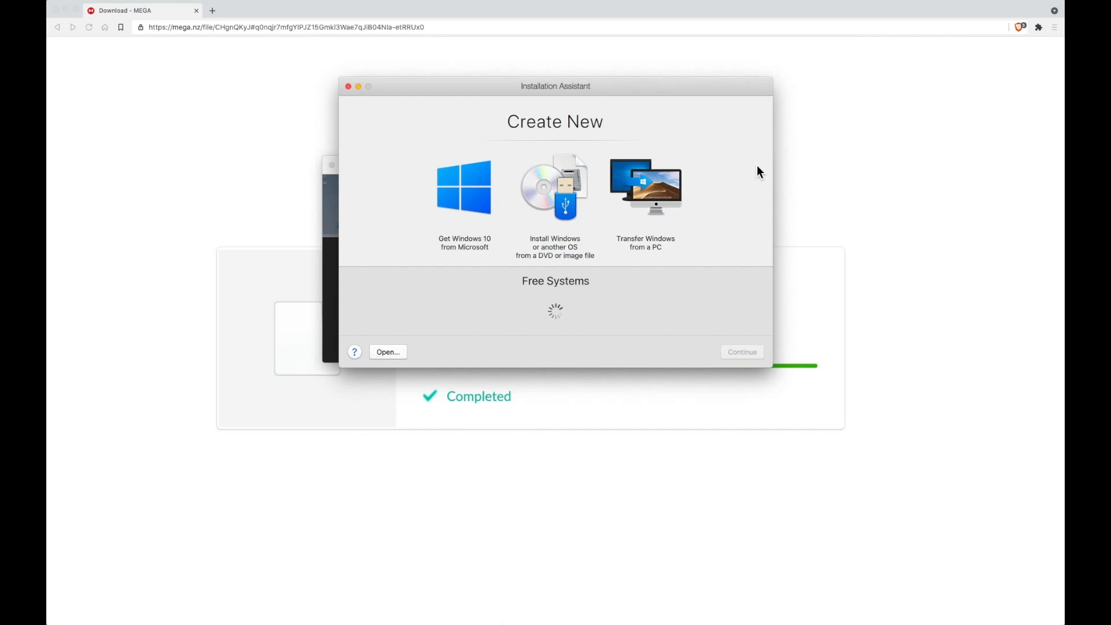
{"action": "left_click", "coordinate": [554, 186]}
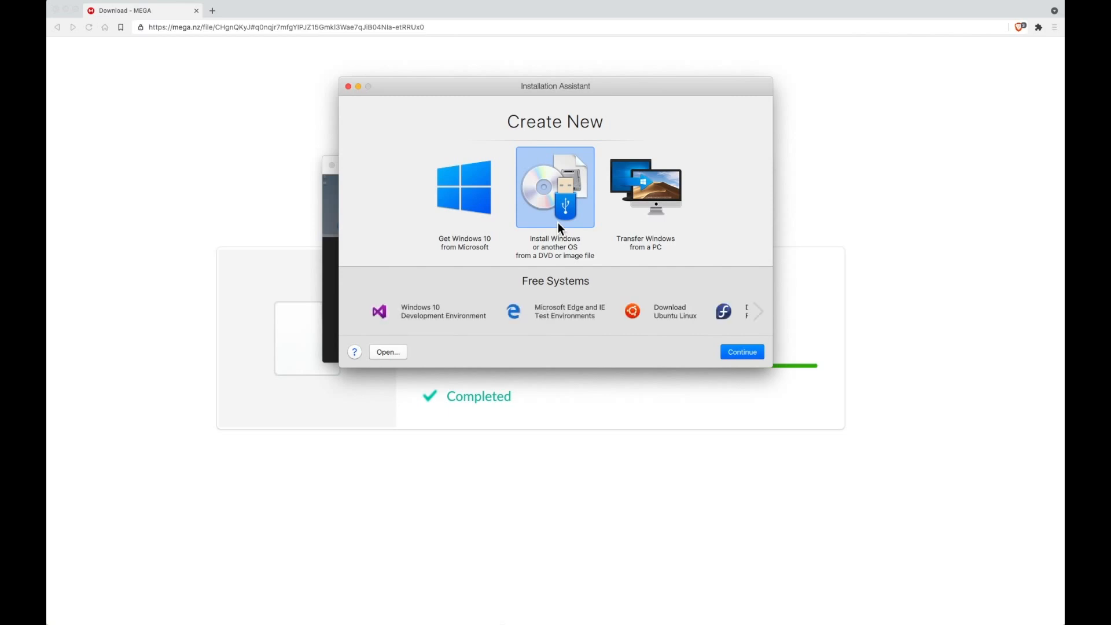
{"action": "mouse_move", "coordinate": [551, 221]}
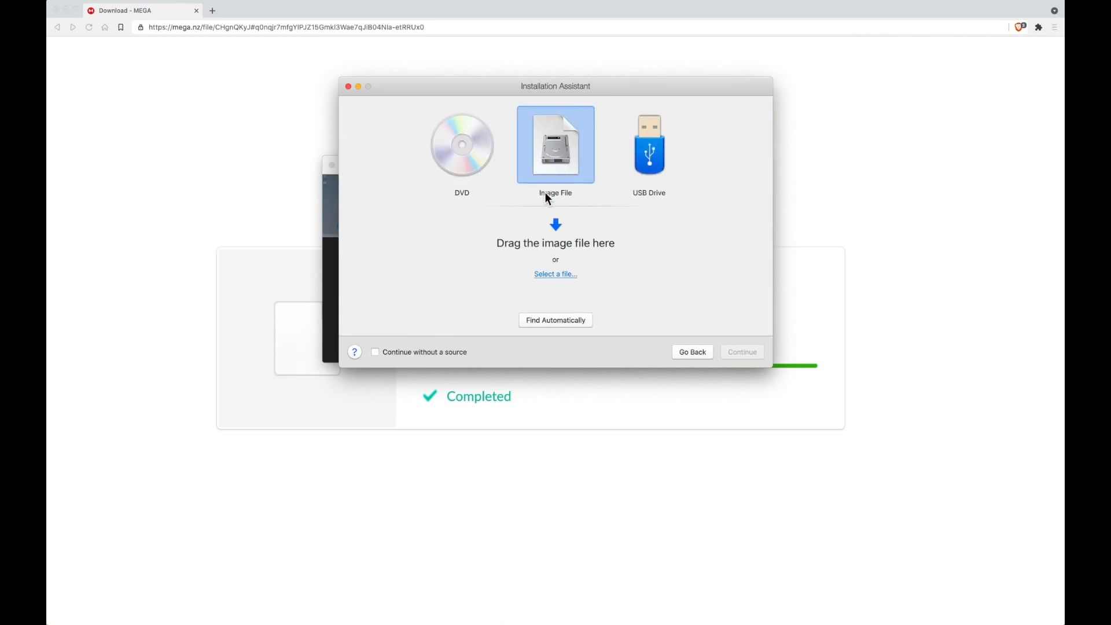
Pick Windows 11.iso manually, filtering the search for 'iso' to ISO disk images
{"action": "left_click", "coordinate": [555, 319]}
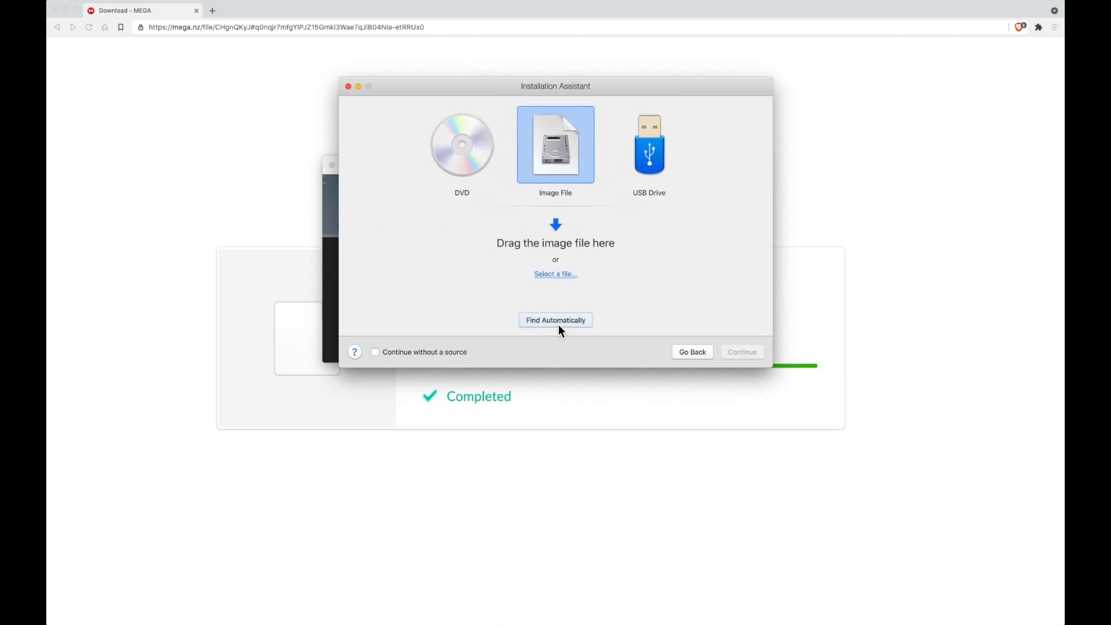
{"action": "left_click", "coordinate": [555, 273]}
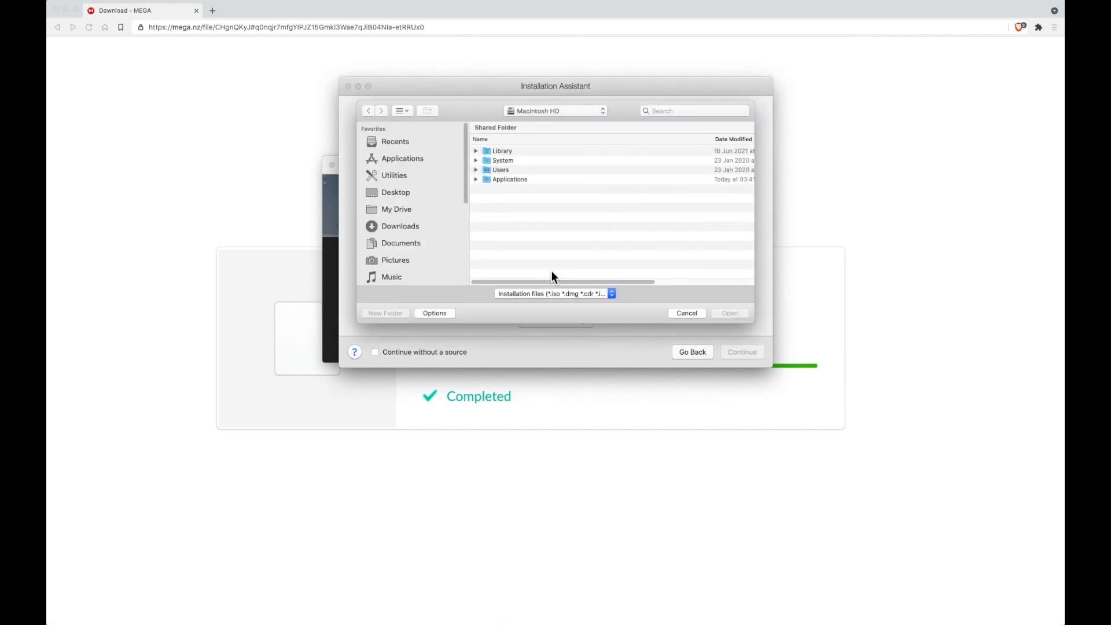
{"action": "type", "text": "iso"}
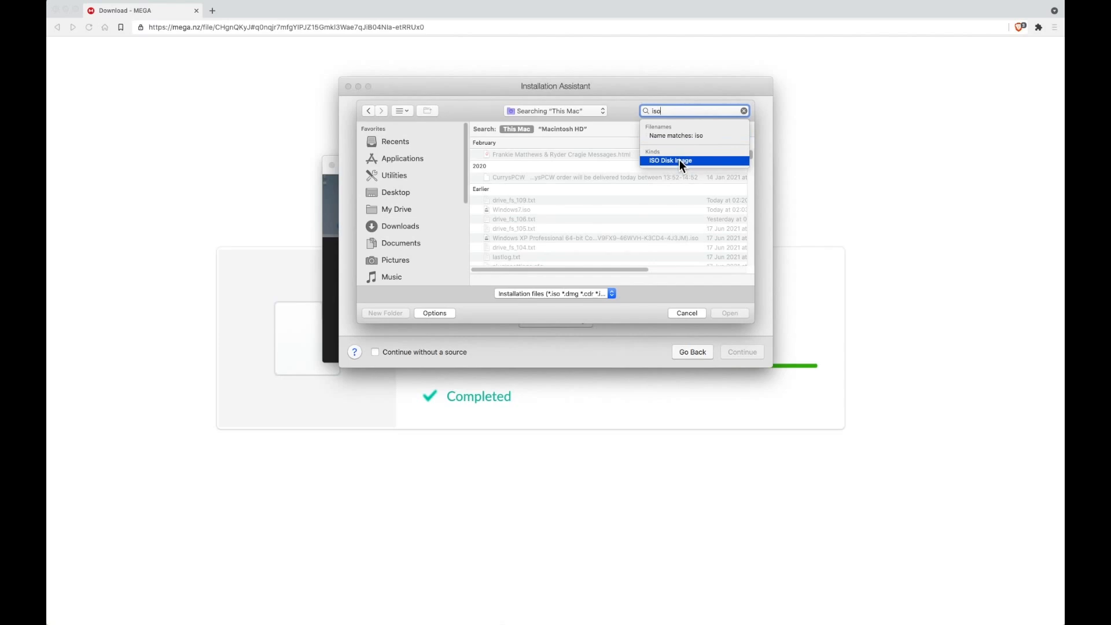
{"action": "left_click", "coordinate": [669, 160]}
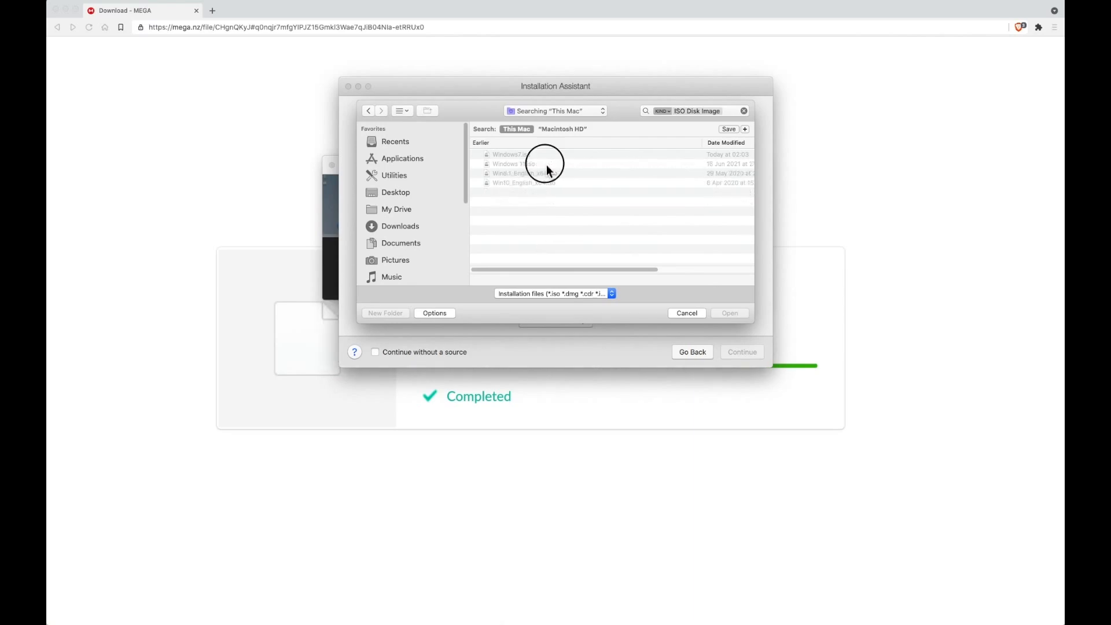
{"action": "left_click", "coordinate": [528, 164]}
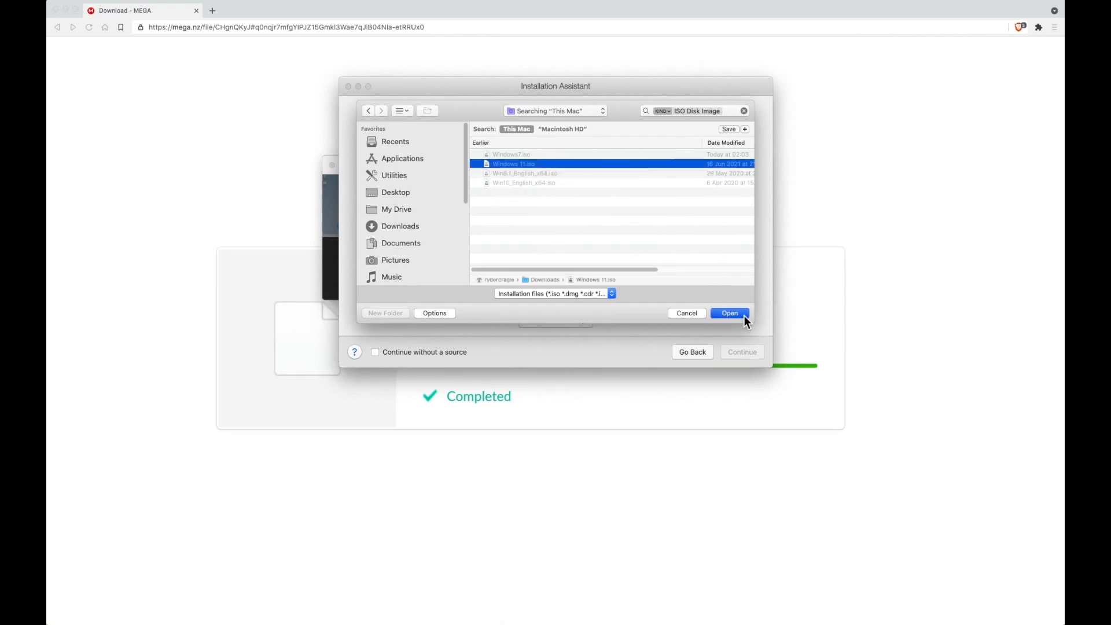
{"action": "left_click", "coordinate": [729, 313]}
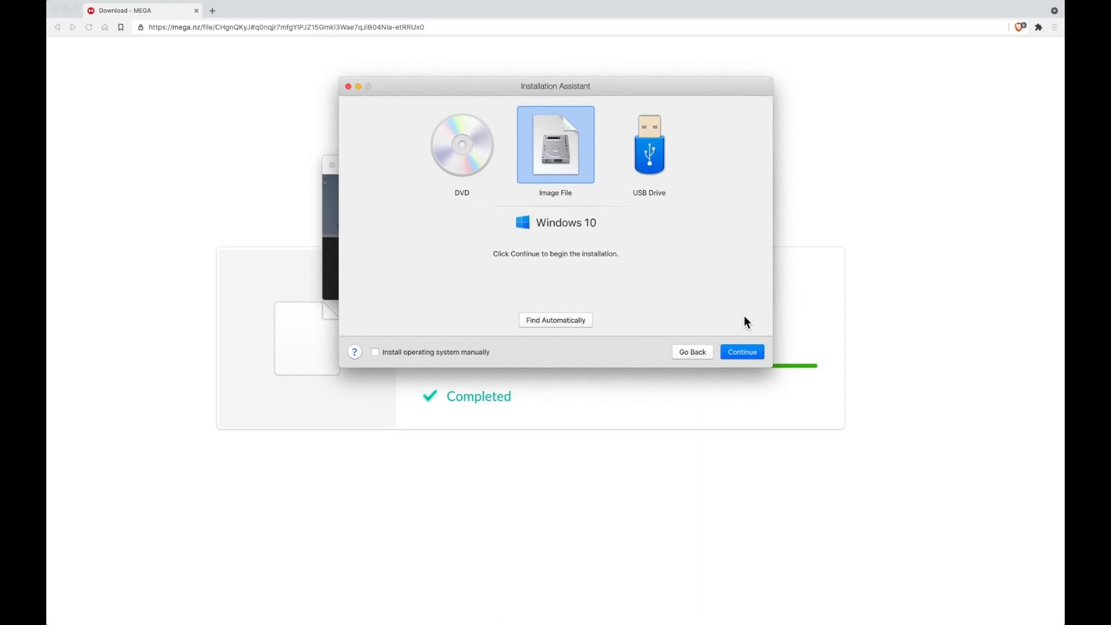
{"action": "mouse_move", "coordinate": [586, 275]}
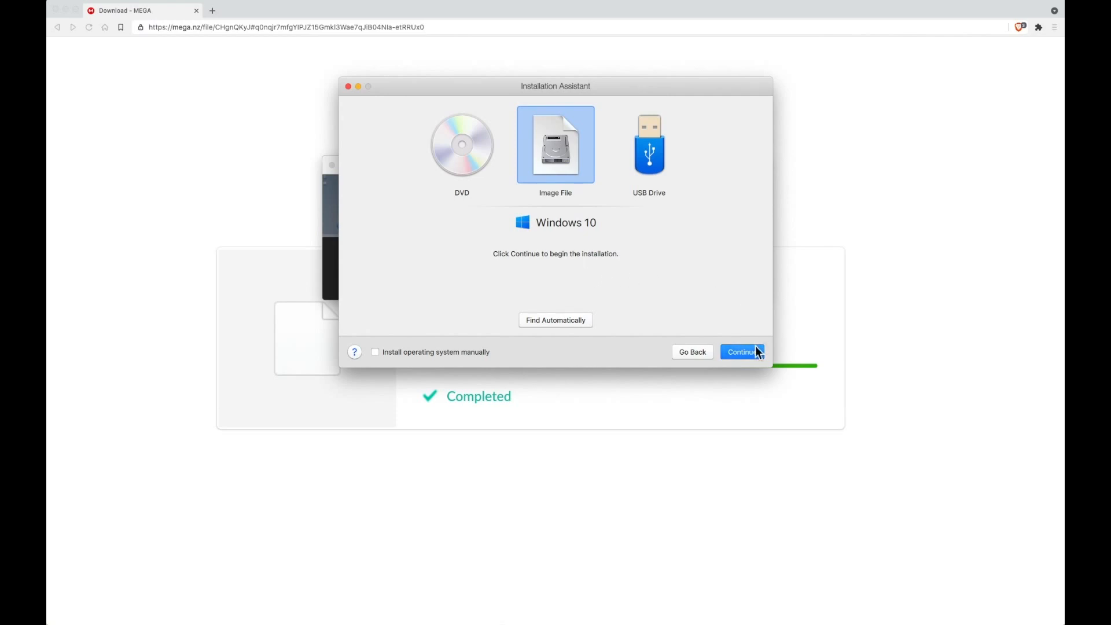
Untick 'Enter Windows license key for faster installation' on the license key step
{"action": "left_click", "coordinate": [741, 351]}
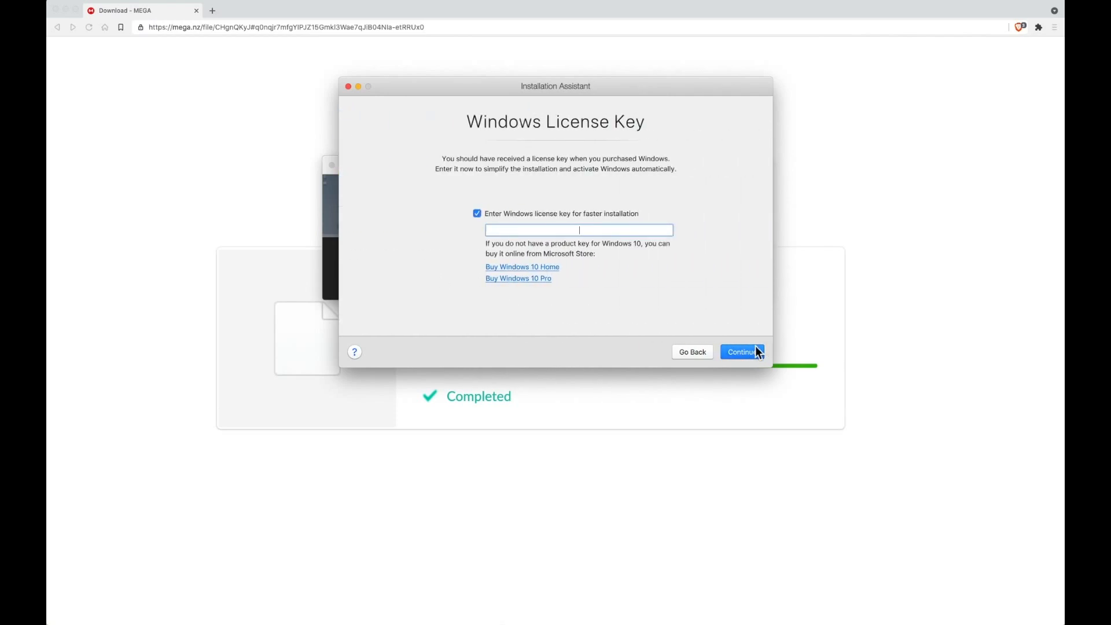
{"action": "left_click", "coordinate": [477, 214]}
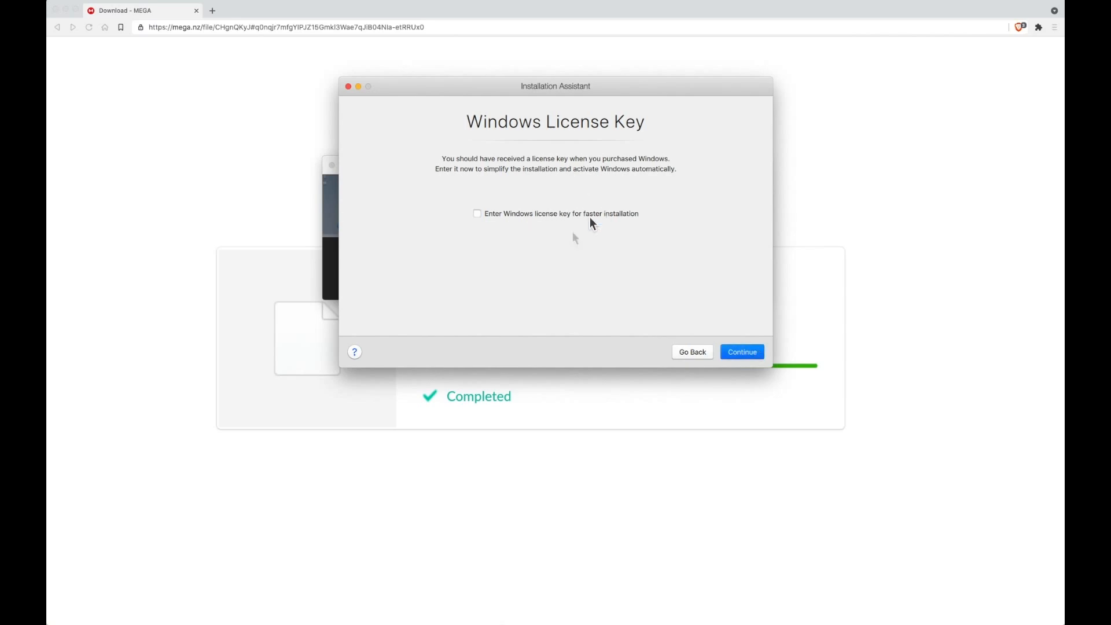
{"action": "mouse_move", "coordinate": [573, 238]}
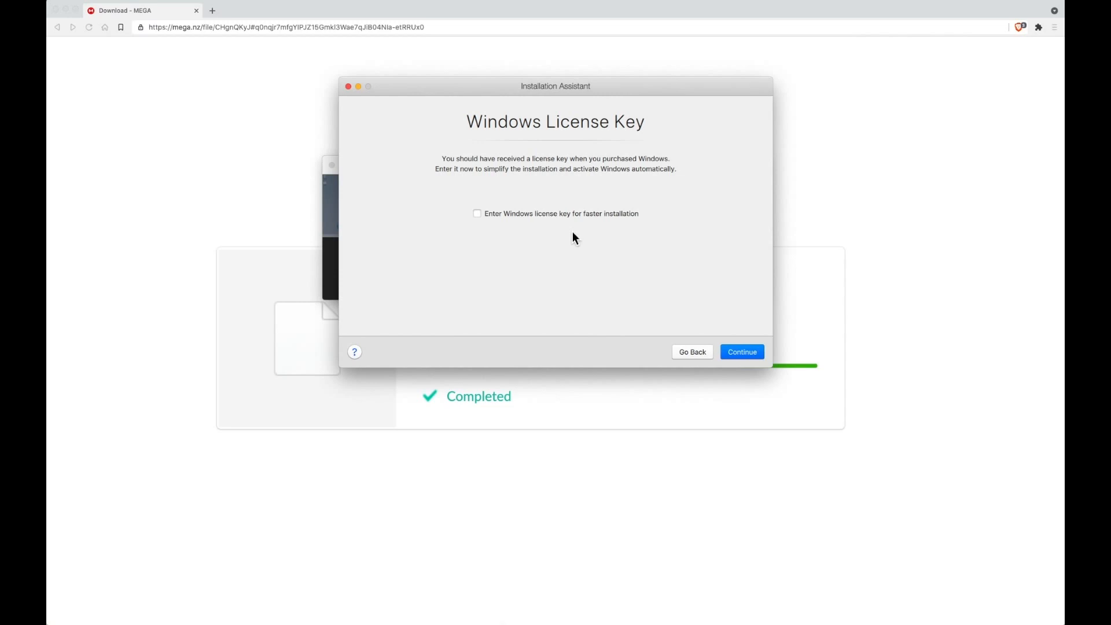
Choose Windows 11 Pro from the edition dropdown and continue with Productivity as the main use
{"action": "left_click", "coordinate": [741, 351]}
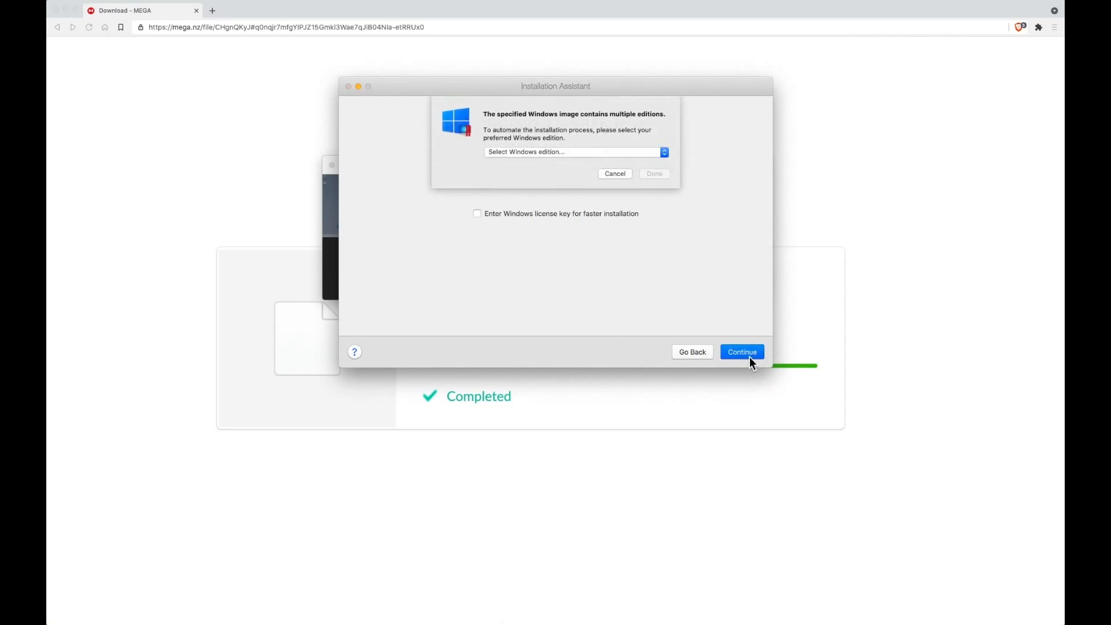
{"action": "left_click", "coordinate": [574, 151]}
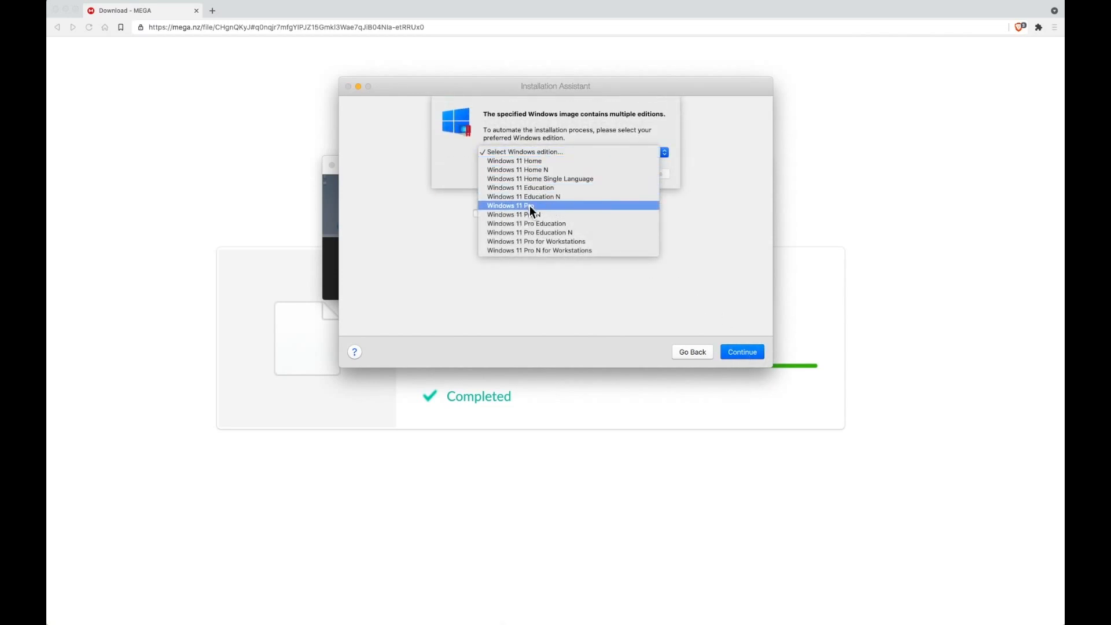
{"action": "left_click", "coordinate": [510, 205]}
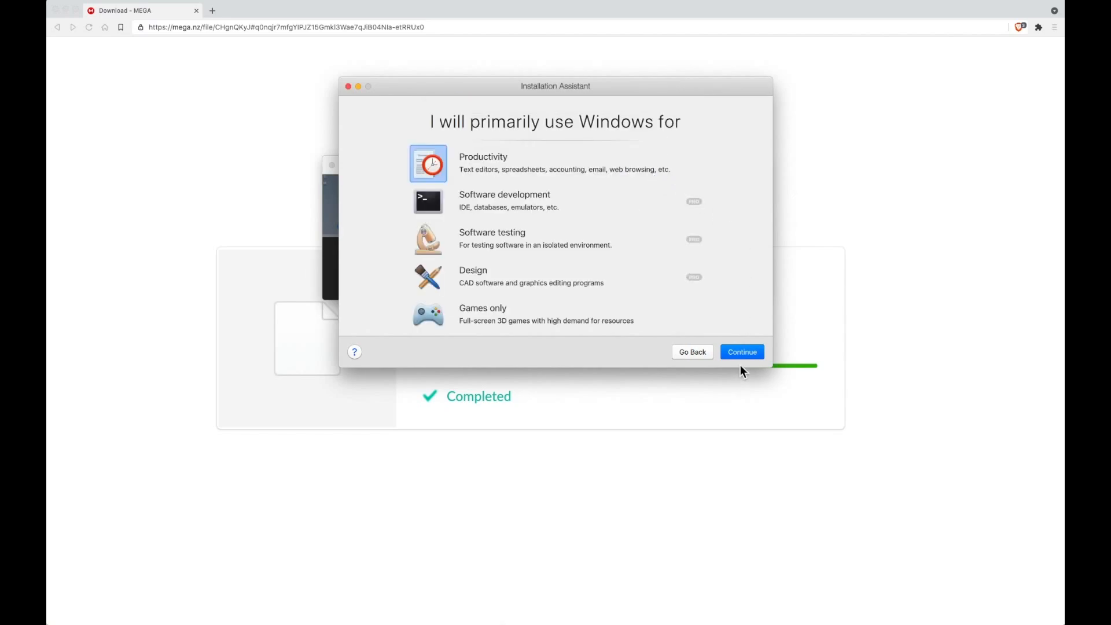
{"action": "left_click", "coordinate": [741, 353]}
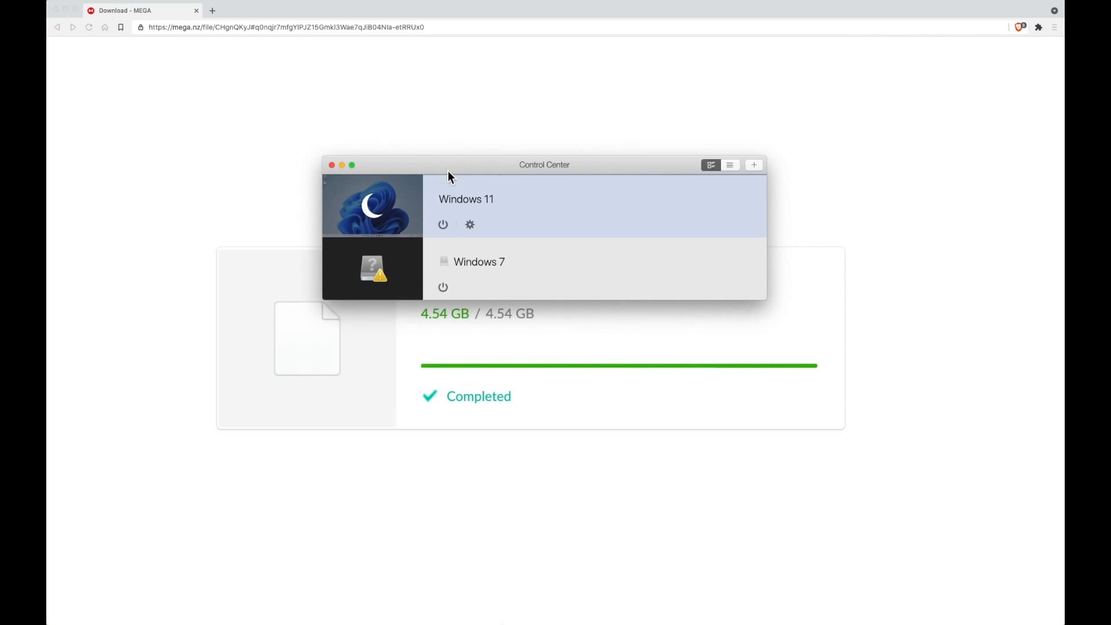
{"action": "mouse_move", "coordinate": [385, 215]}
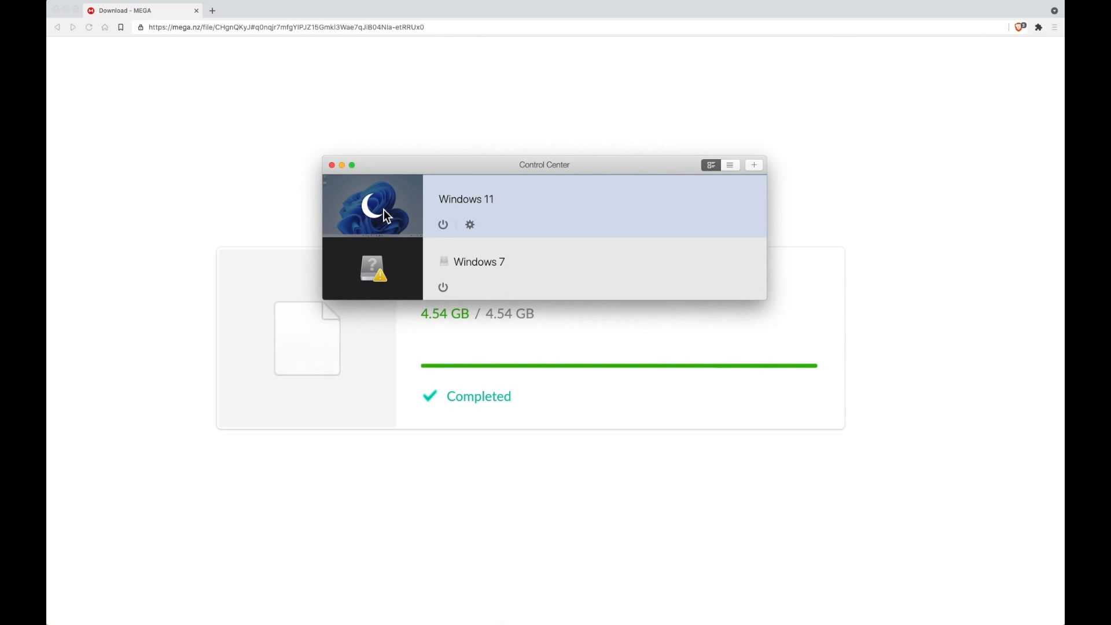
{"action": "mouse_move", "coordinate": [404, 176]}
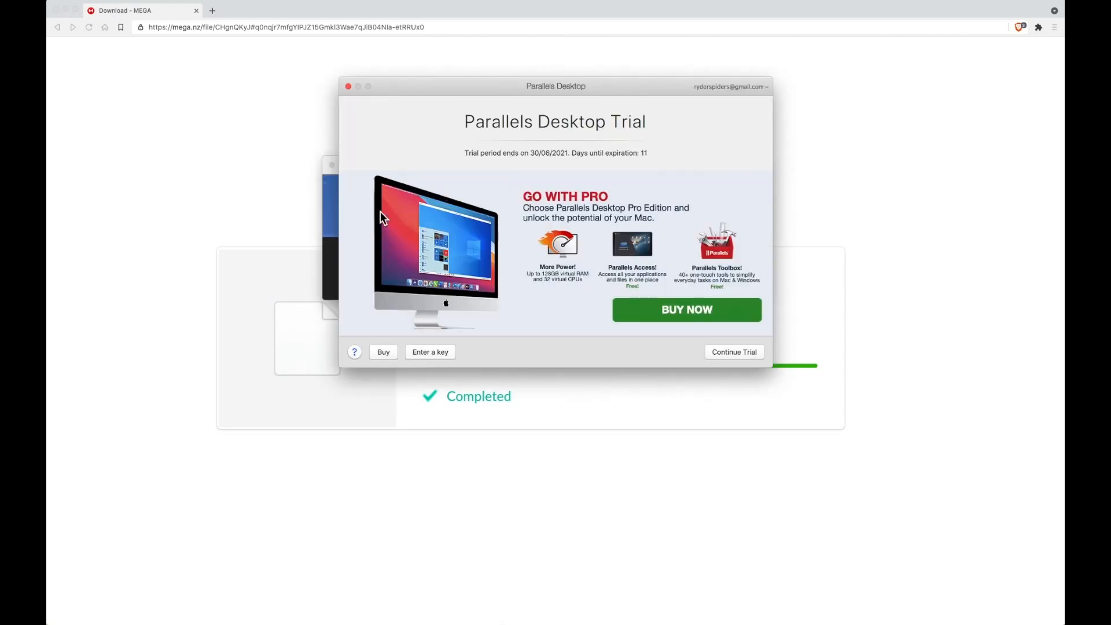
Choose Continue Trial so the Windows 11 VM boots
{"action": "left_click", "coordinate": [733, 352]}
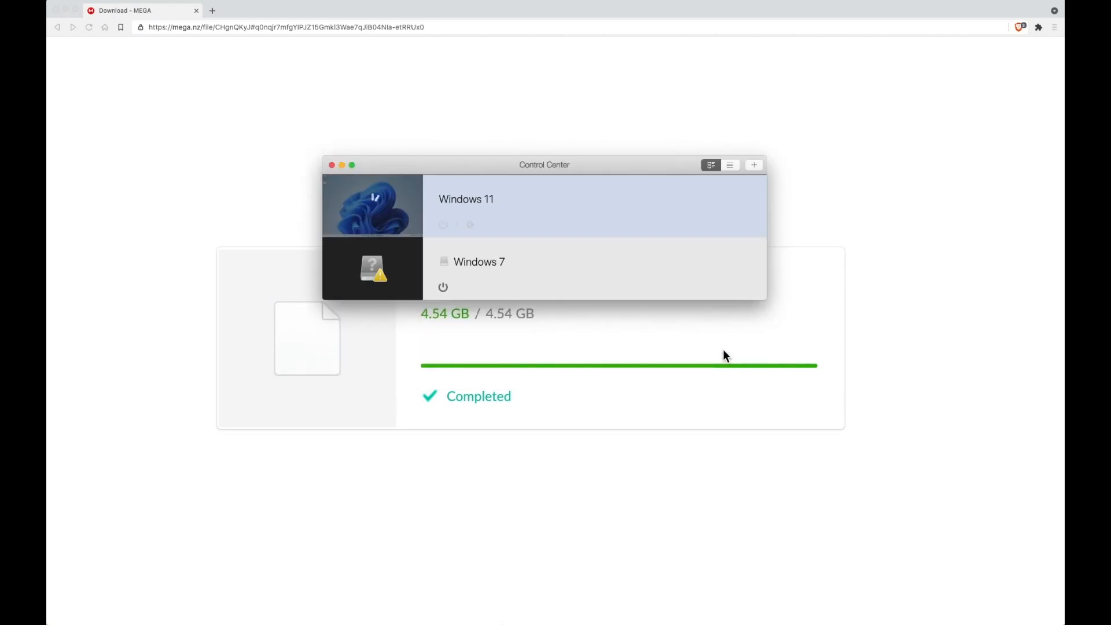